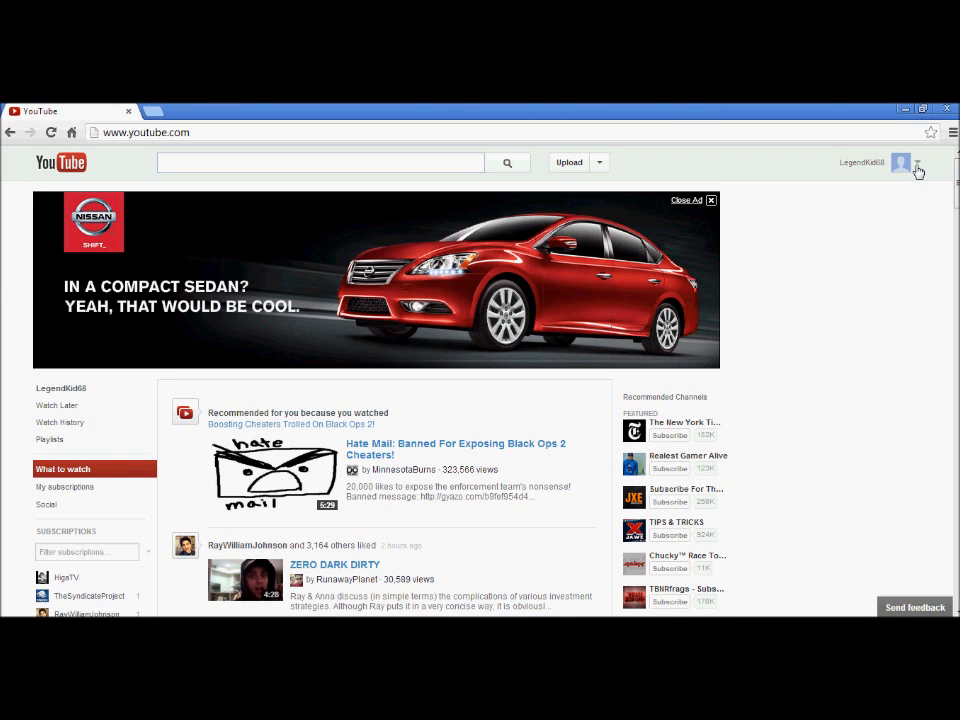
Go to Settings from the account avatar menu at top right
{"action": "left_click", "coordinate": [917, 162]}
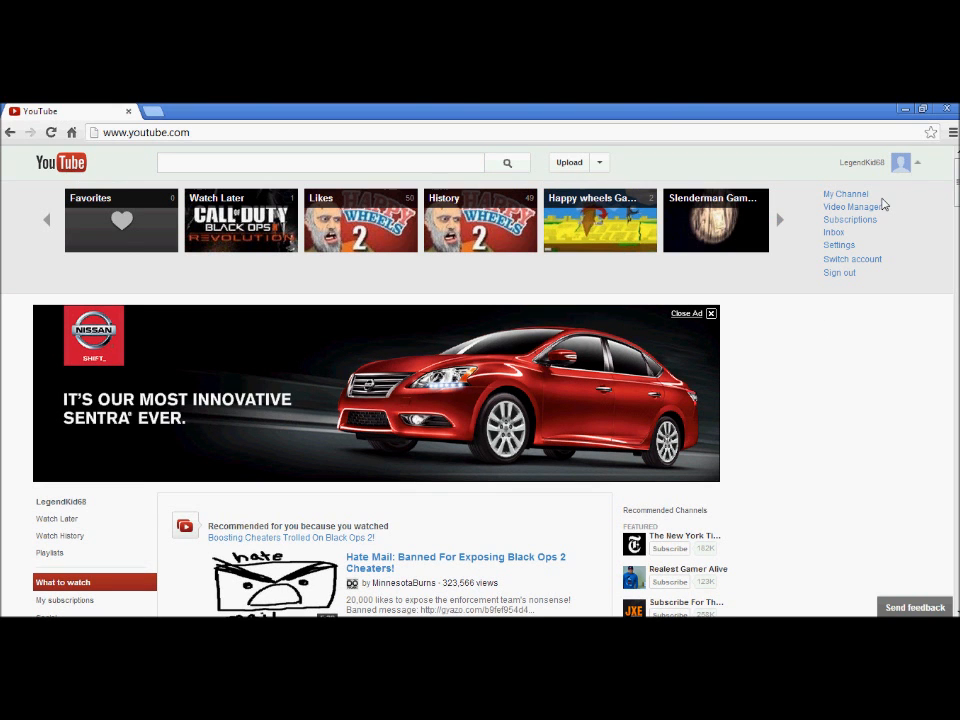
{"action": "left_click", "coordinate": [838, 245]}
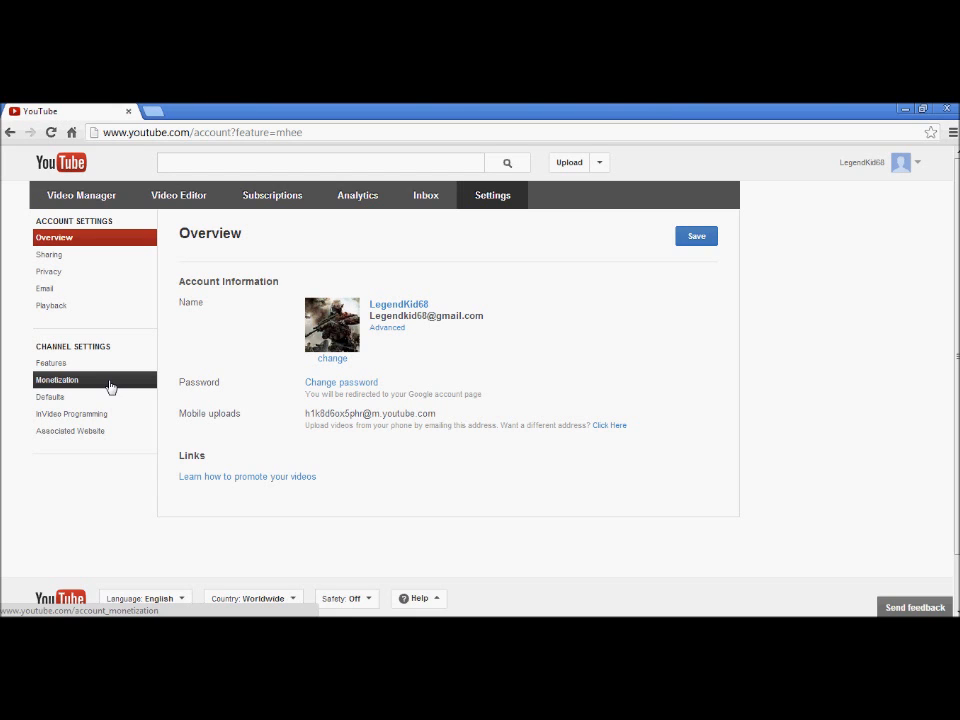
Confirm monetization is enabled on the Monetization page, then return to the YouTube home page
{"action": "left_click", "coordinate": [61, 380]}
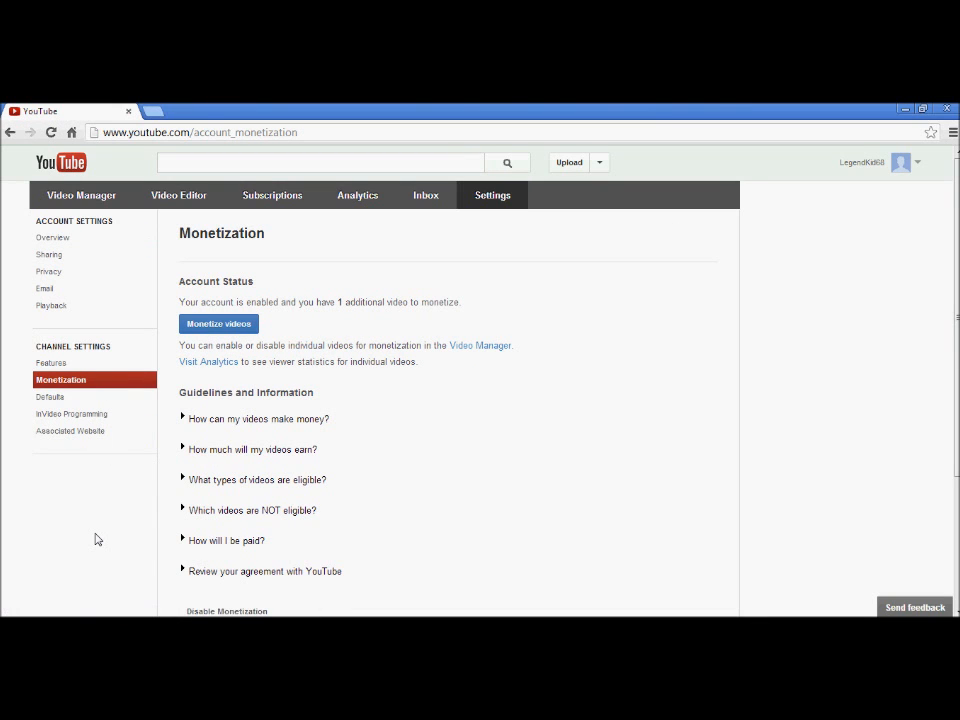
{"action": "mouse_move", "coordinate": [205, 345]}
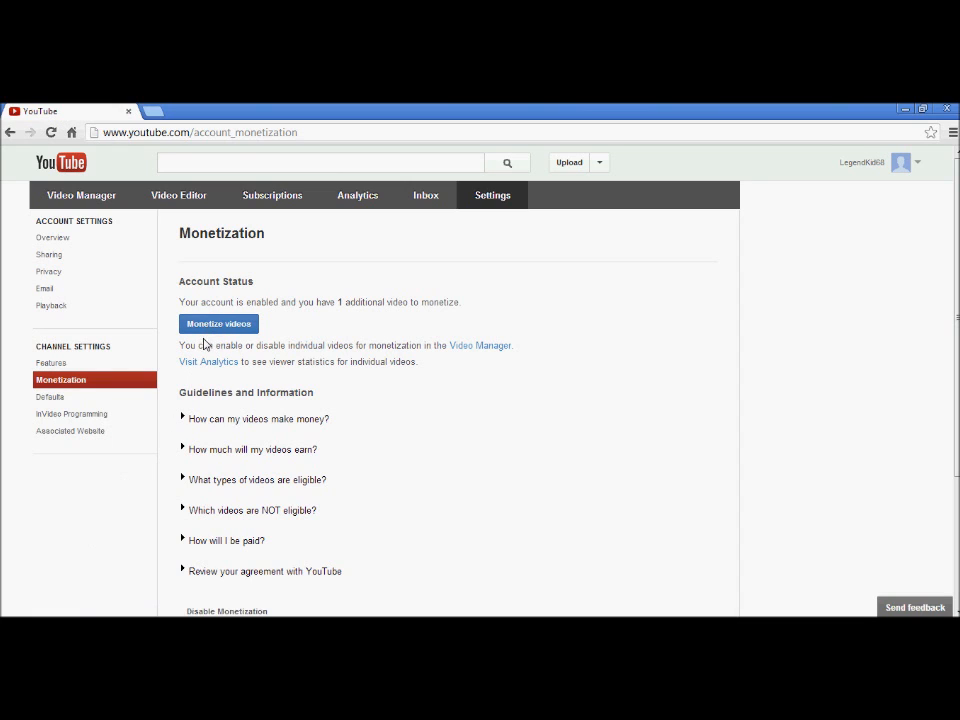
{"action": "mouse_move", "coordinate": [218, 331]}
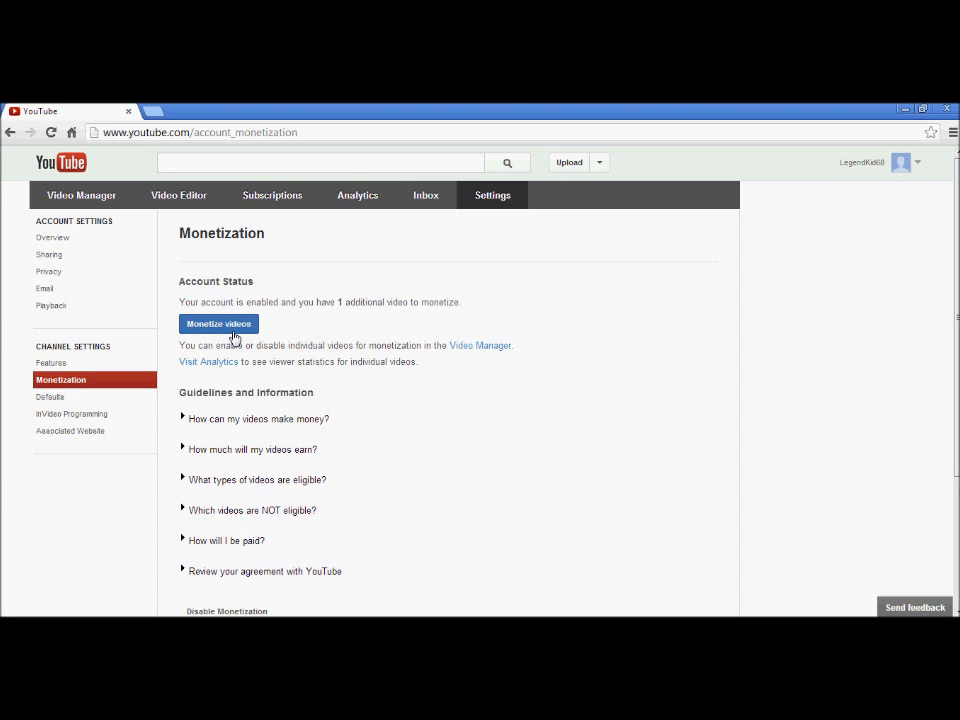
{"action": "mouse_move", "coordinate": [158, 237]}
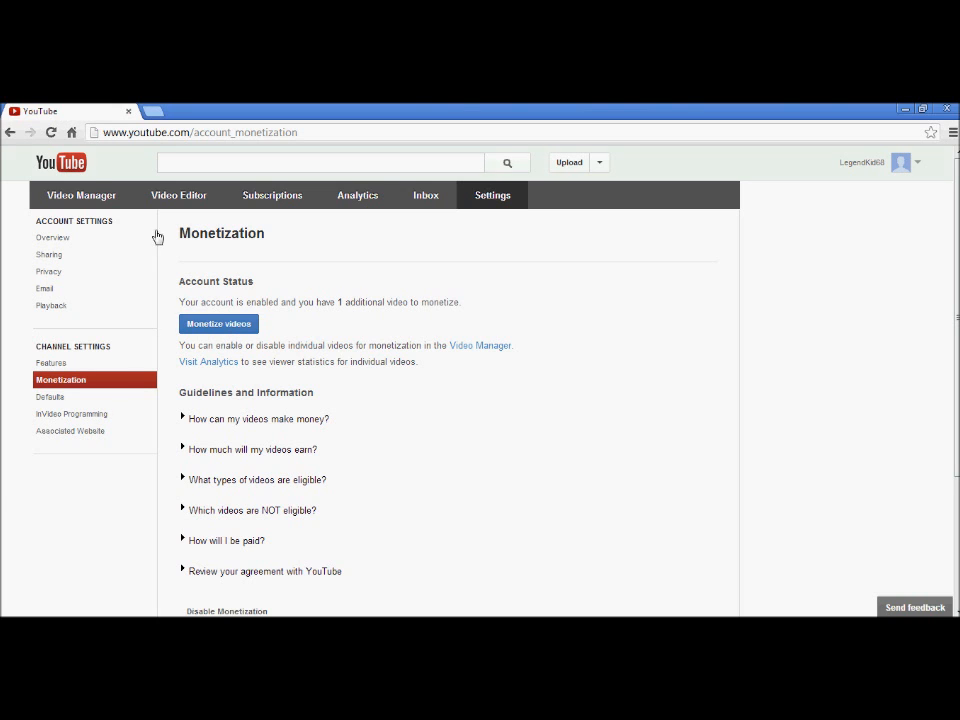
{"action": "left_click", "coordinate": [59, 162]}
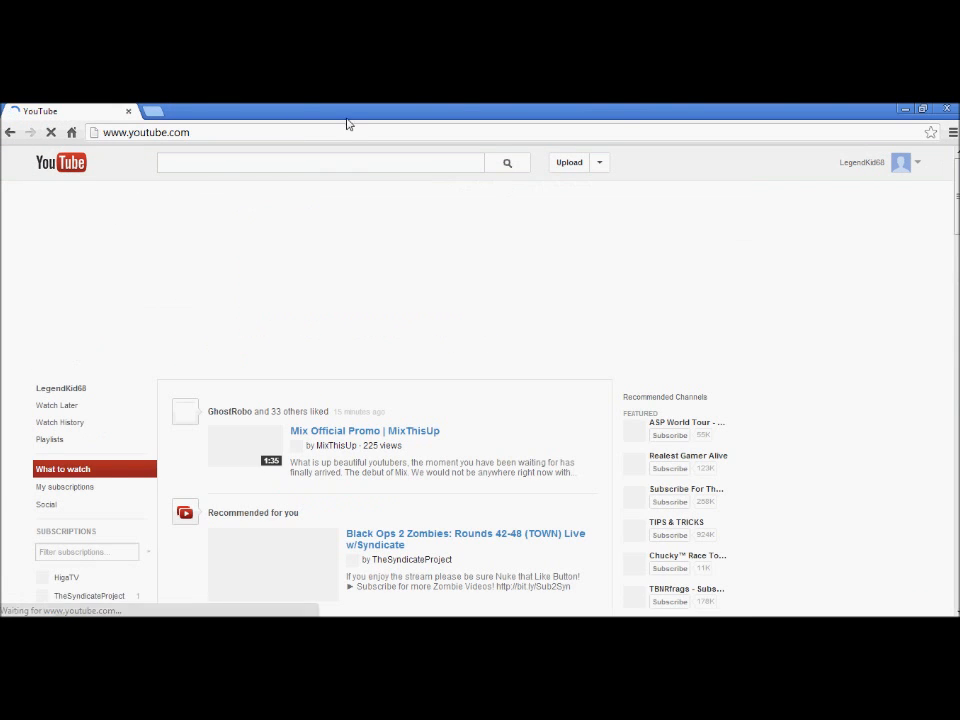
Go to Video Manager and open the Happy Wheels Episode 2 editor
{"action": "left_click", "coordinate": [901, 162]}
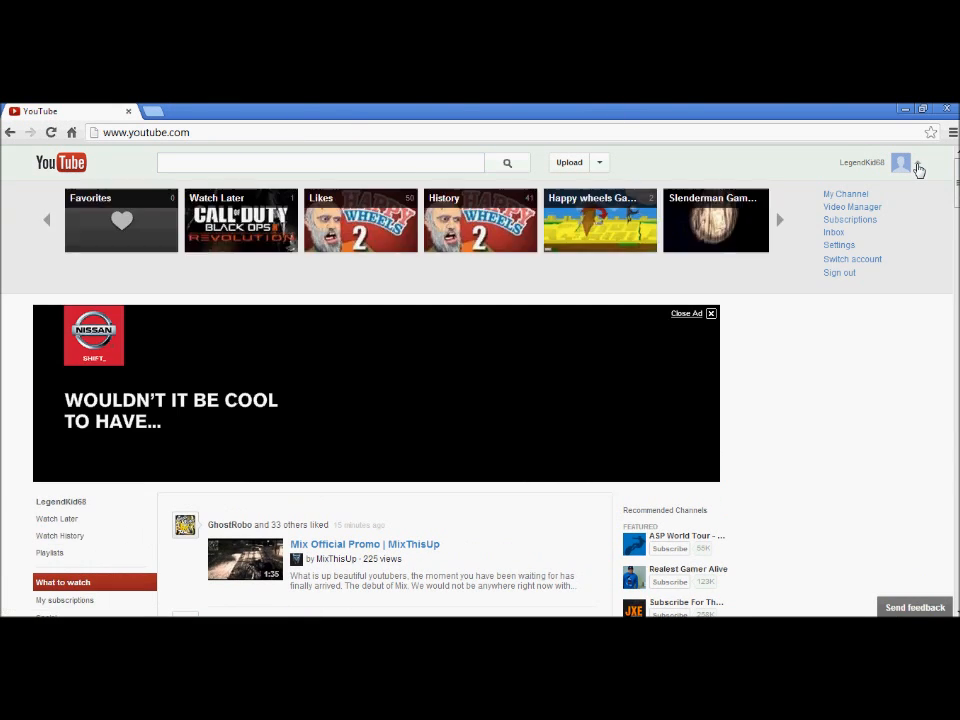
{"action": "left_click", "coordinate": [851, 206]}
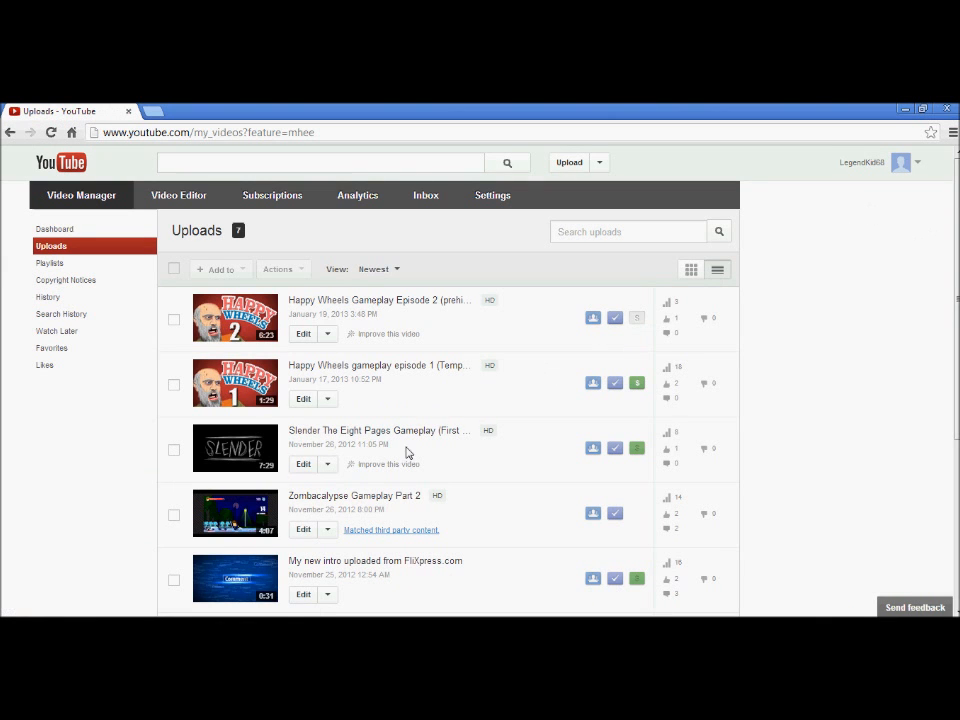
{"action": "mouse_move", "coordinate": [303, 337]}
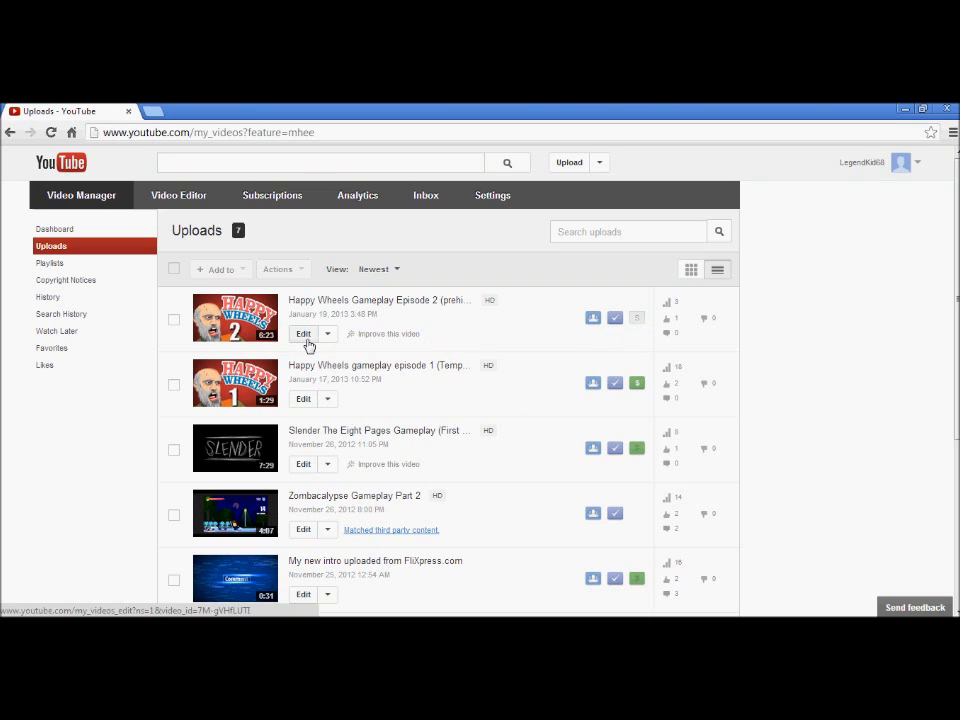
{"action": "left_click", "coordinate": [302, 333]}
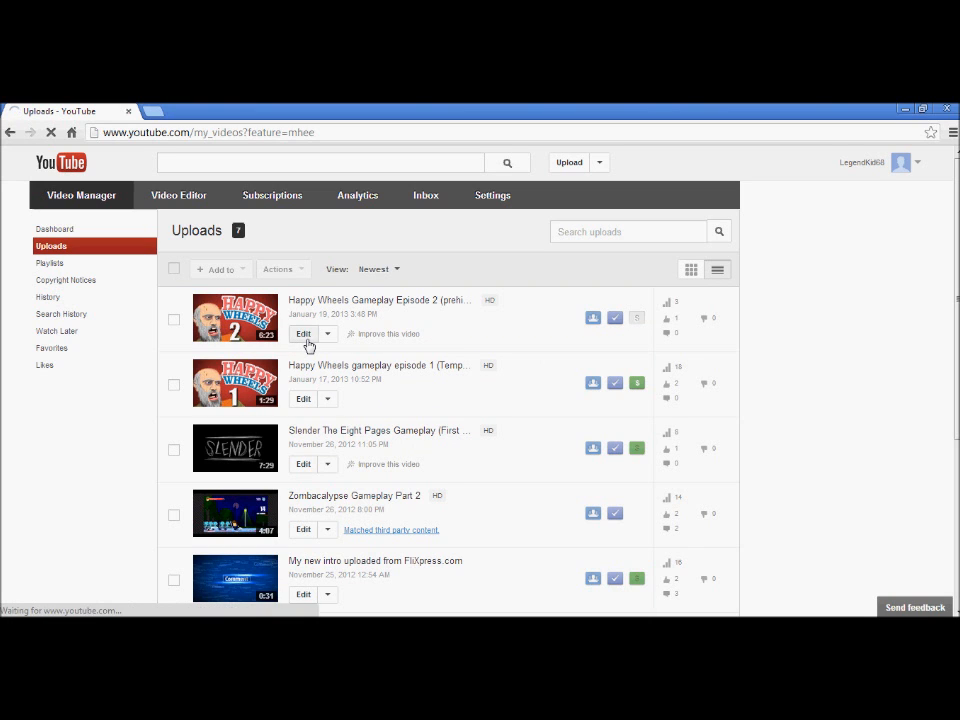
{"action": "left_click", "coordinate": [303, 333]}
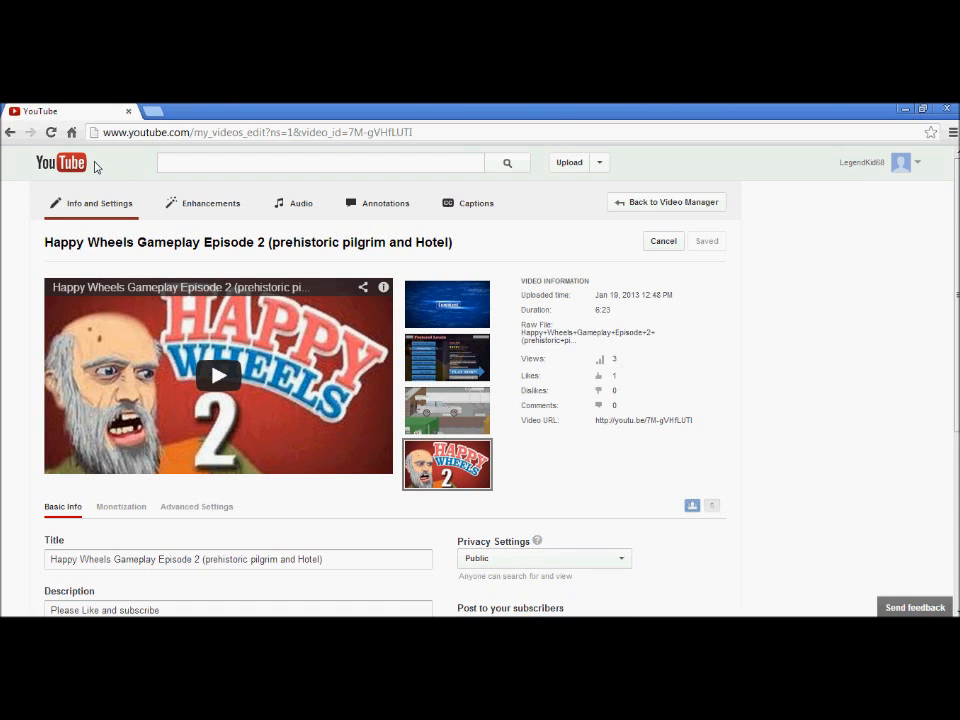
Return to the uploads list and open Zombacalypse Gameplay Part 2 for editing
{"action": "left_click", "coordinate": [665, 202]}
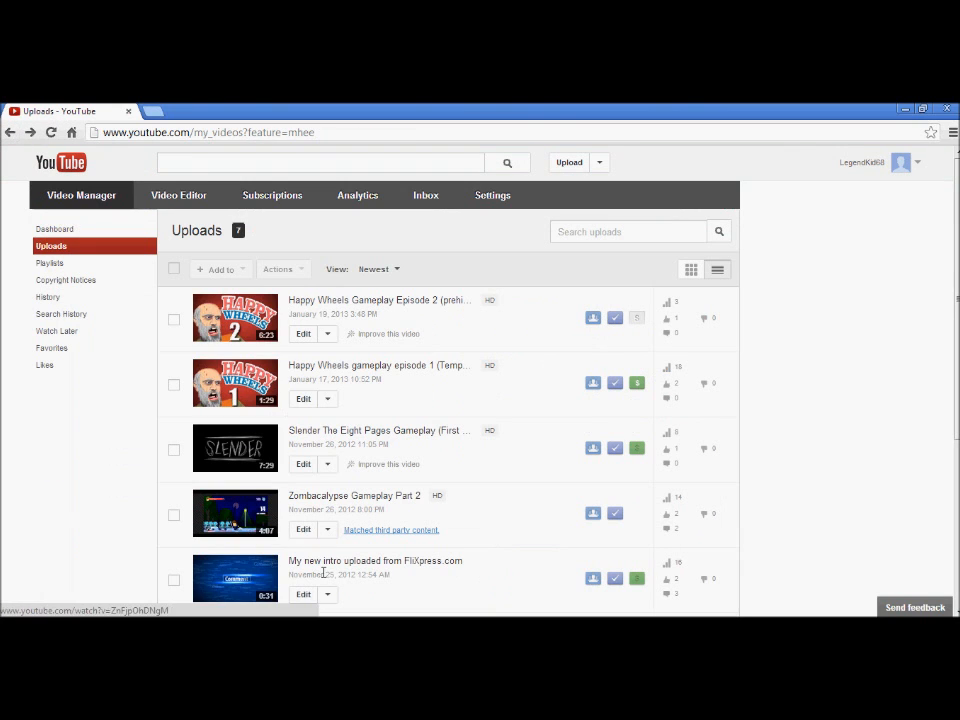
{"action": "left_click", "coordinate": [303, 529]}
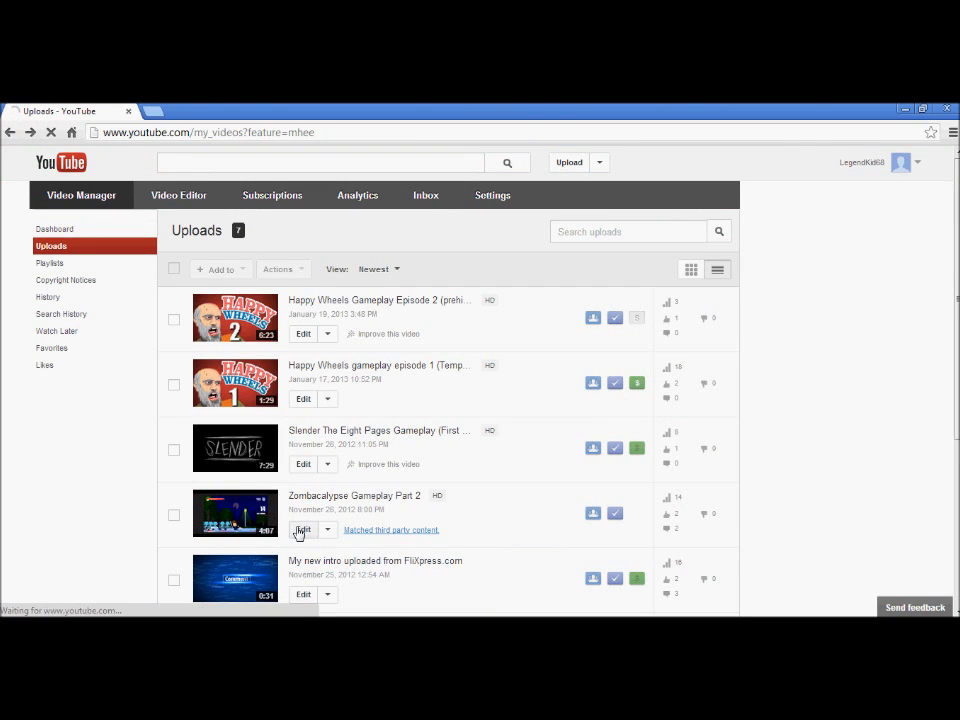
{"action": "left_click", "coordinate": [303, 529]}
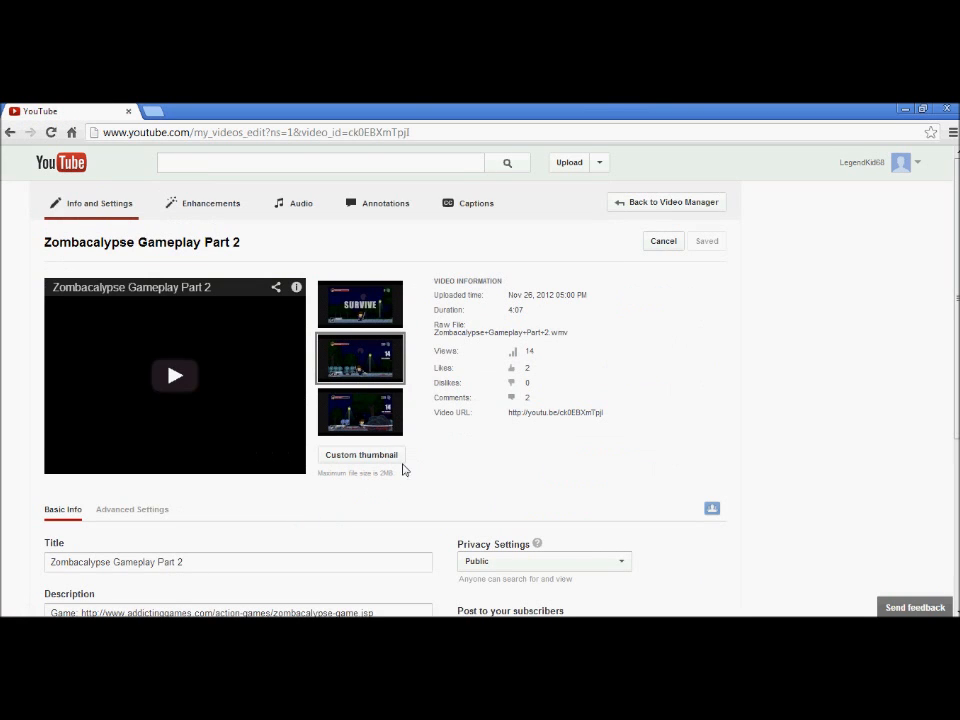
Upload 03-COD-MW3 from the Pictures library as the custom thumbnail and save
{"action": "left_click", "coordinate": [361, 455]}
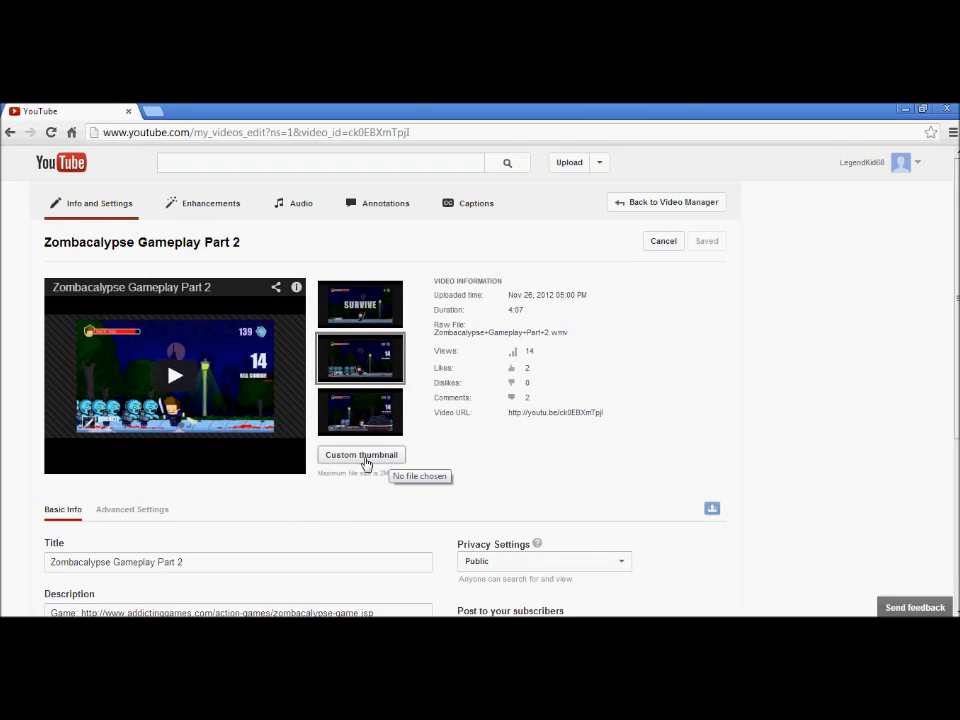
{"action": "left_click", "coordinate": [361, 454]}
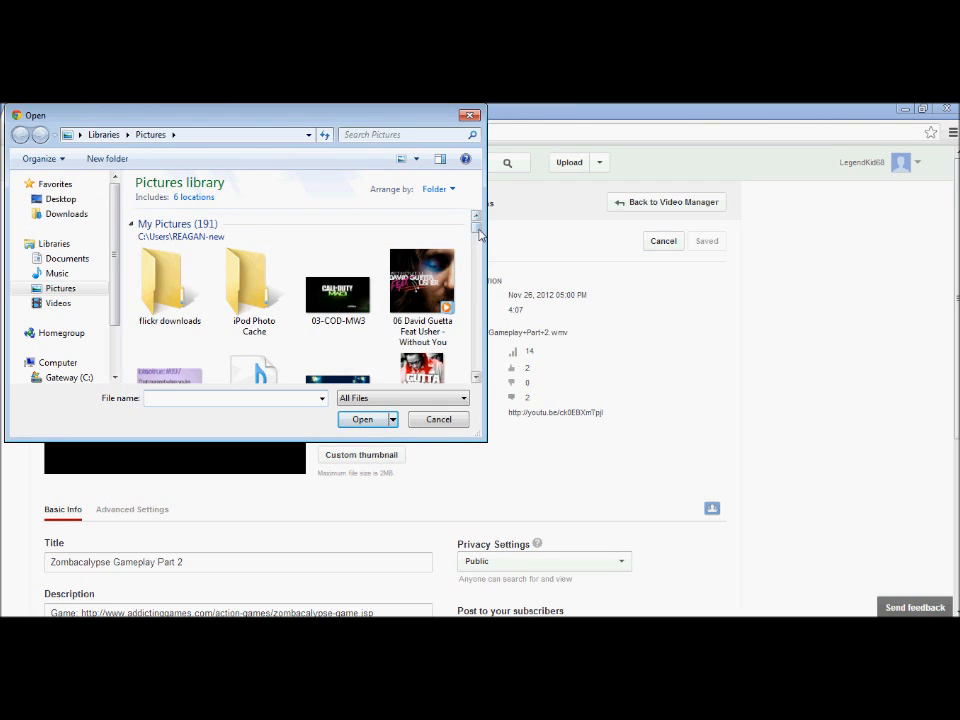
{"action": "scroll", "scroll_direction": "down", "scroll_amount": 3}
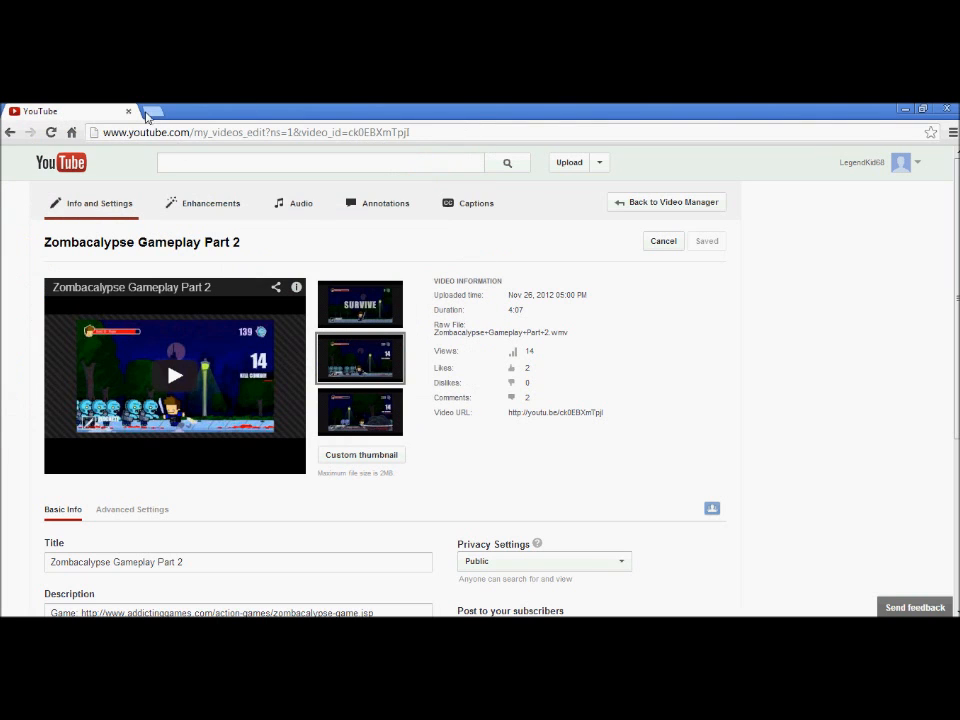
{"action": "mouse_move", "coordinate": [282, 417]}
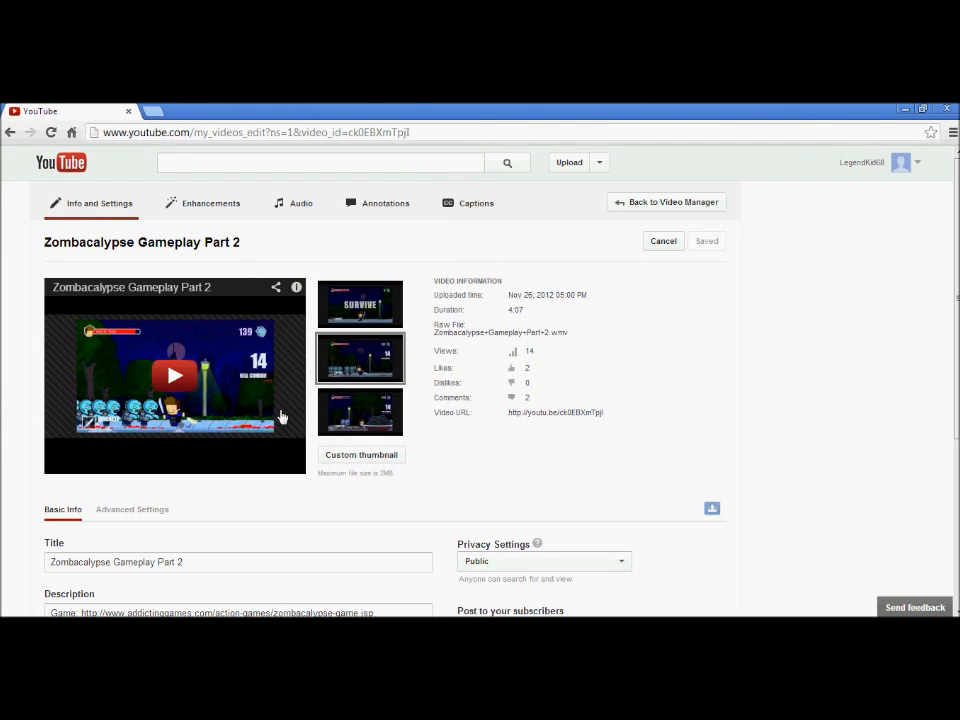
{"action": "left_click", "coordinate": [361, 455]}
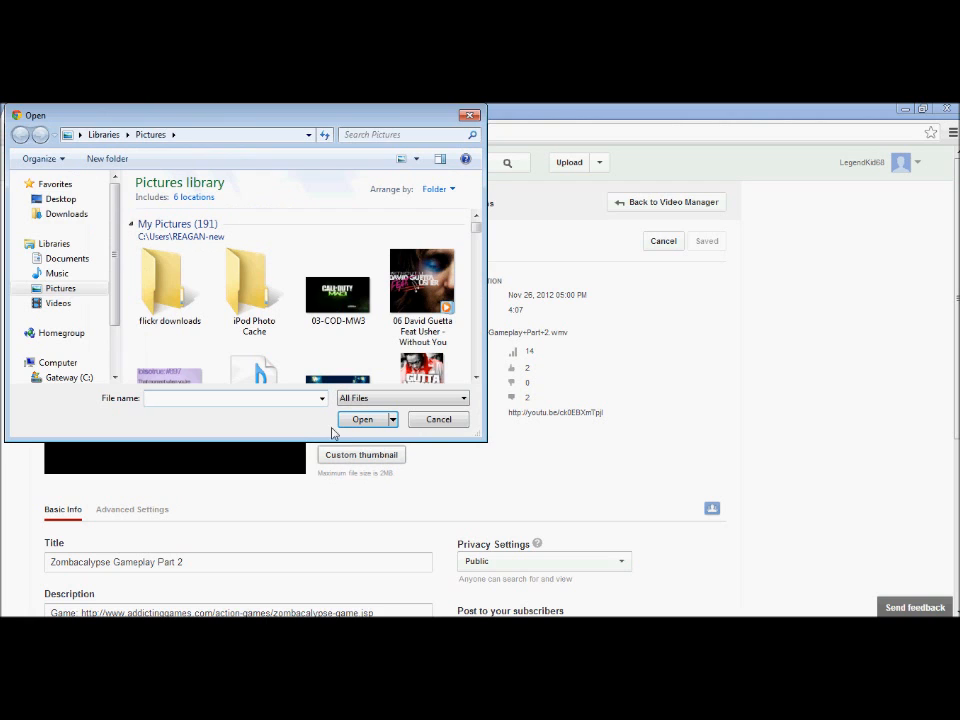
{"action": "left_click", "coordinate": [338, 283]}
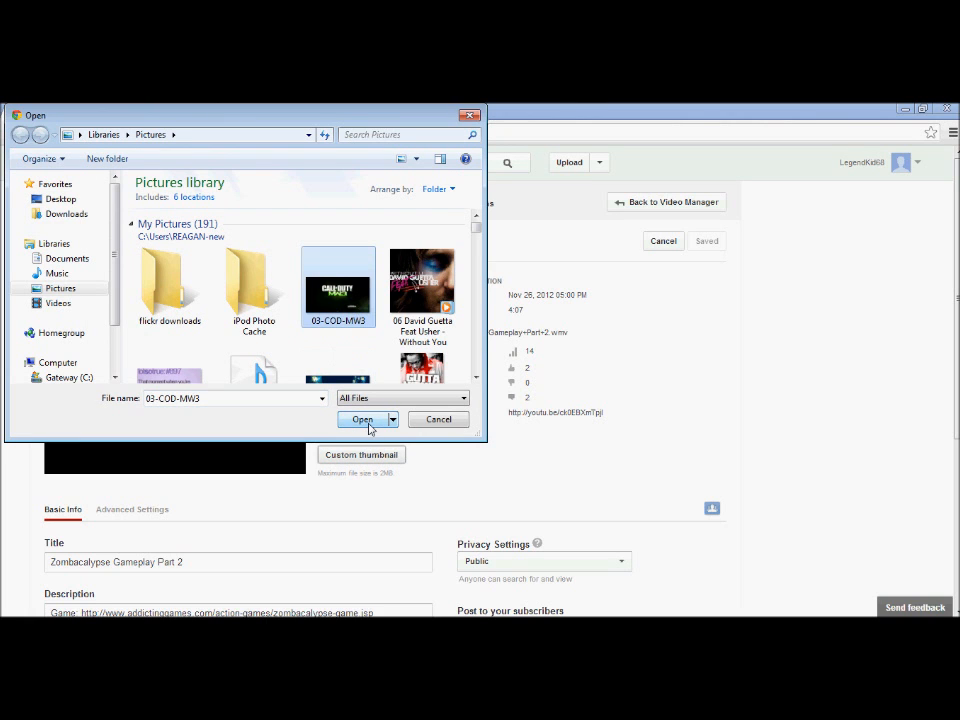
{"action": "left_click", "coordinate": [362, 419]}
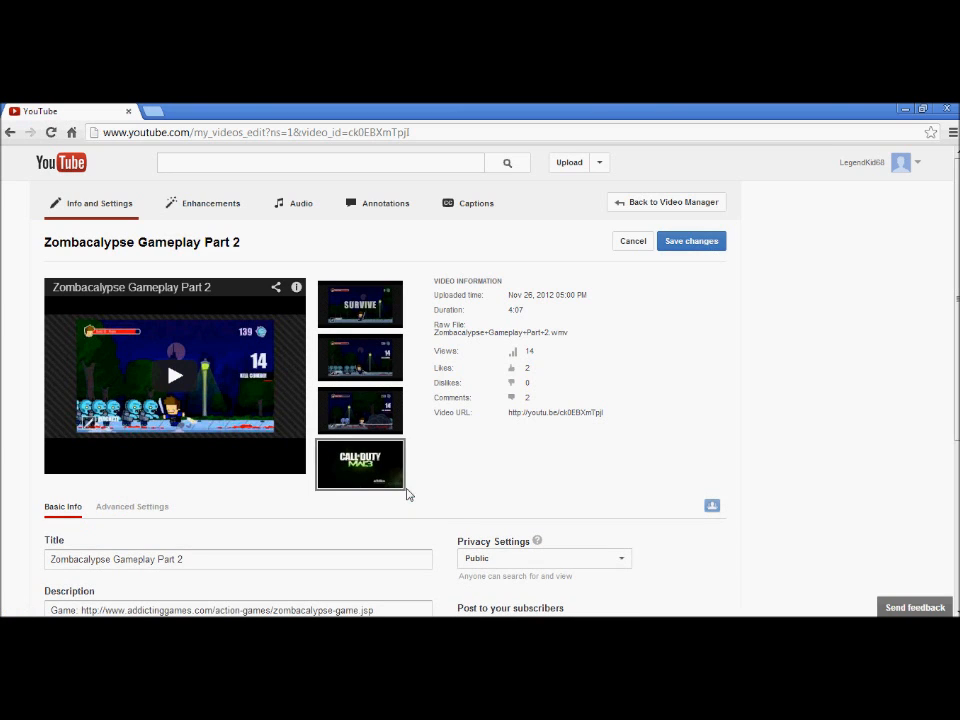
{"action": "left_click", "coordinate": [691, 241]}
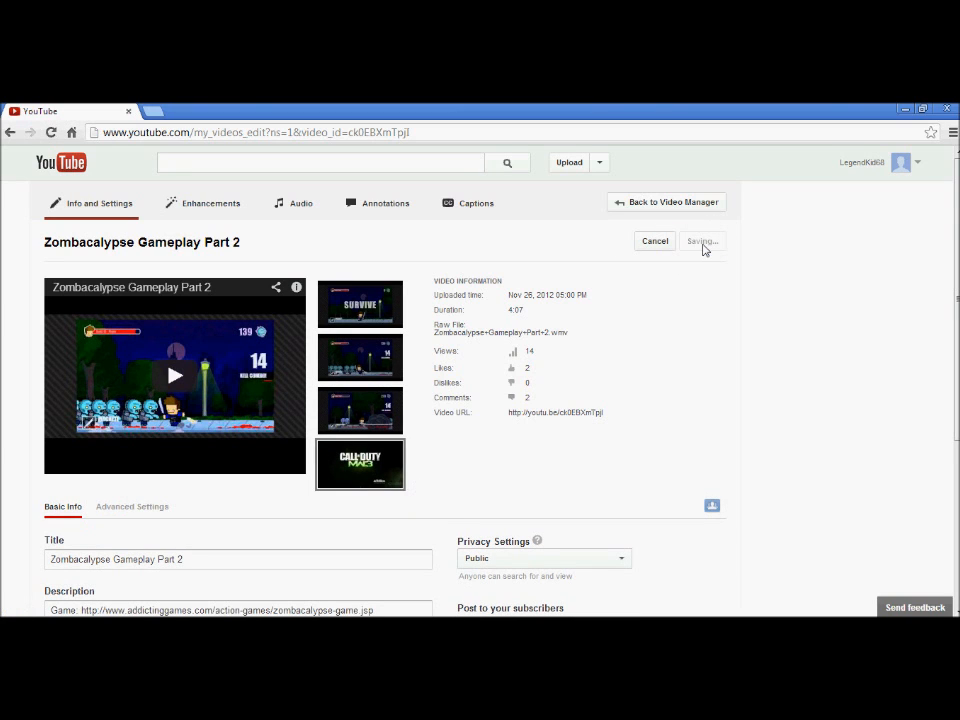
{"action": "mouse_move", "coordinate": [714, 283]}
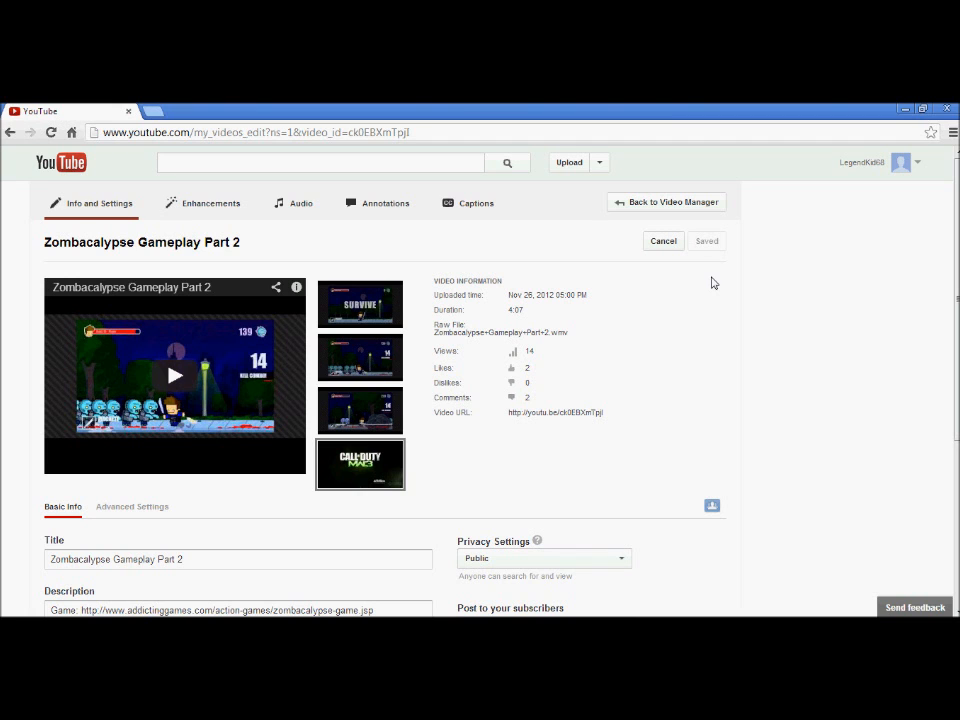
Return to the Video Manager uploads list showing the new Call of Duty thumbnail
{"action": "left_click", "coordinate": [901, 162]}
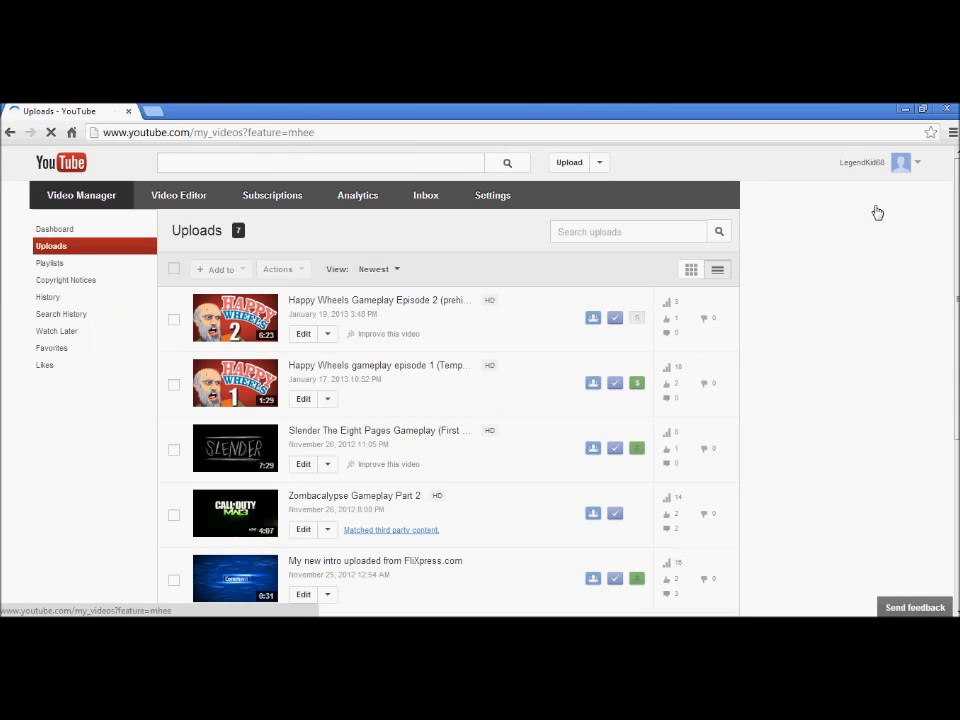
{"action": "mouse_move", "coordinate": [246, 531]}
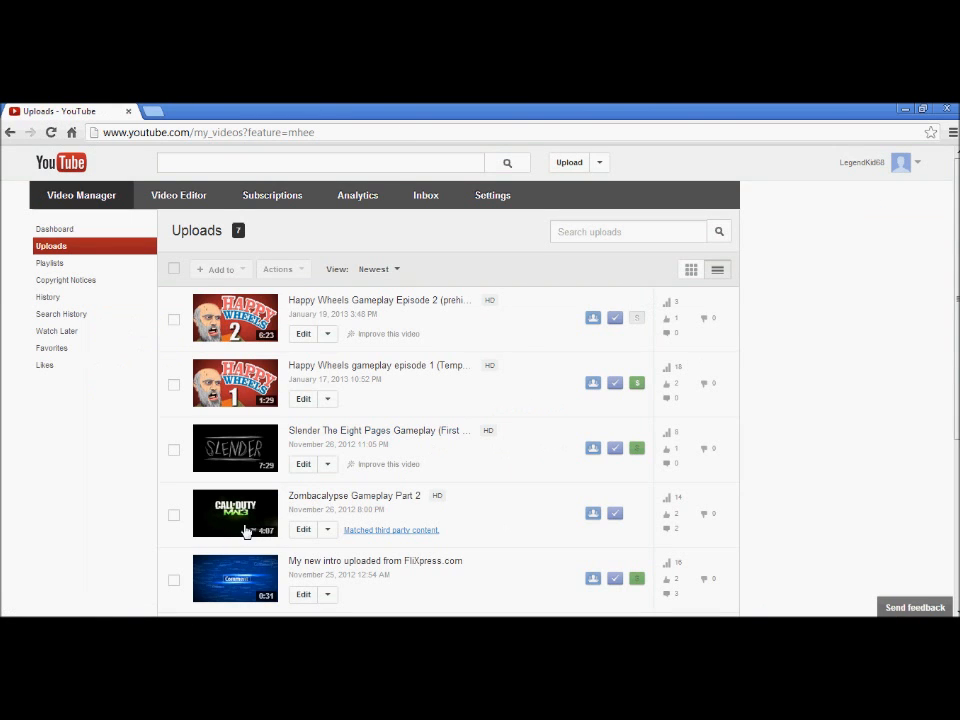
{"action": "mouse_move", "coordinate": [315, 567]}
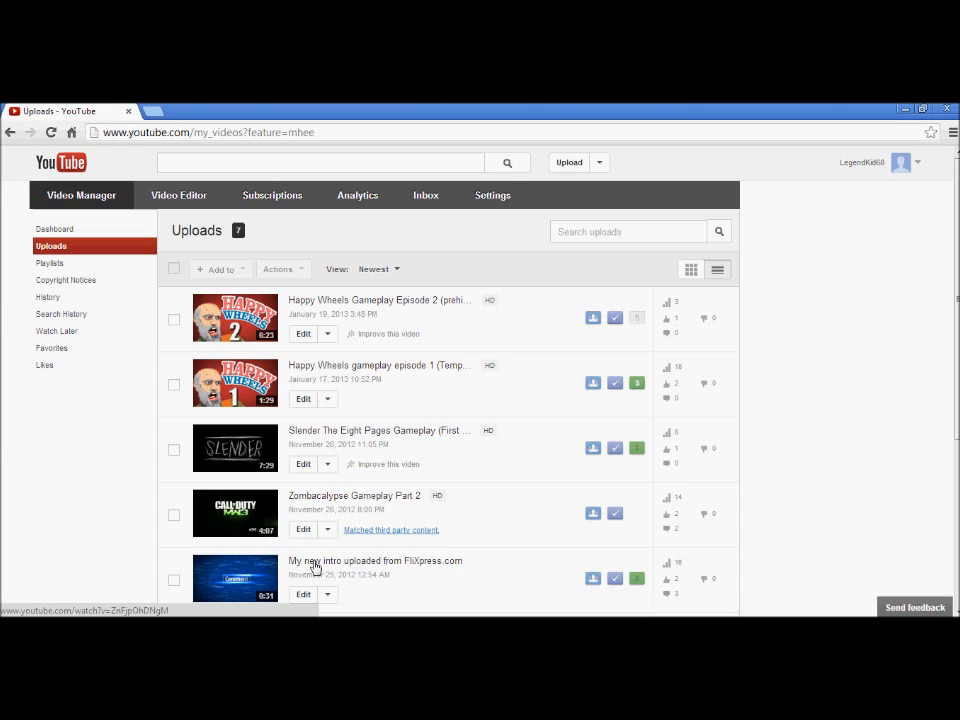